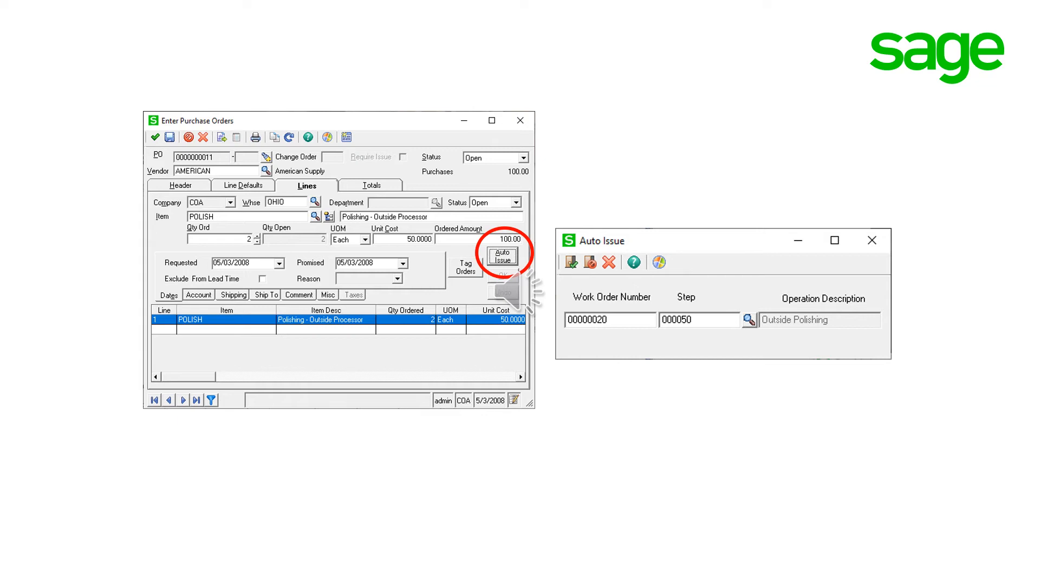
Step: Auto-issue the POLISH line to work order 00000020, step 000050 Outside Polishing
click(502, 254)
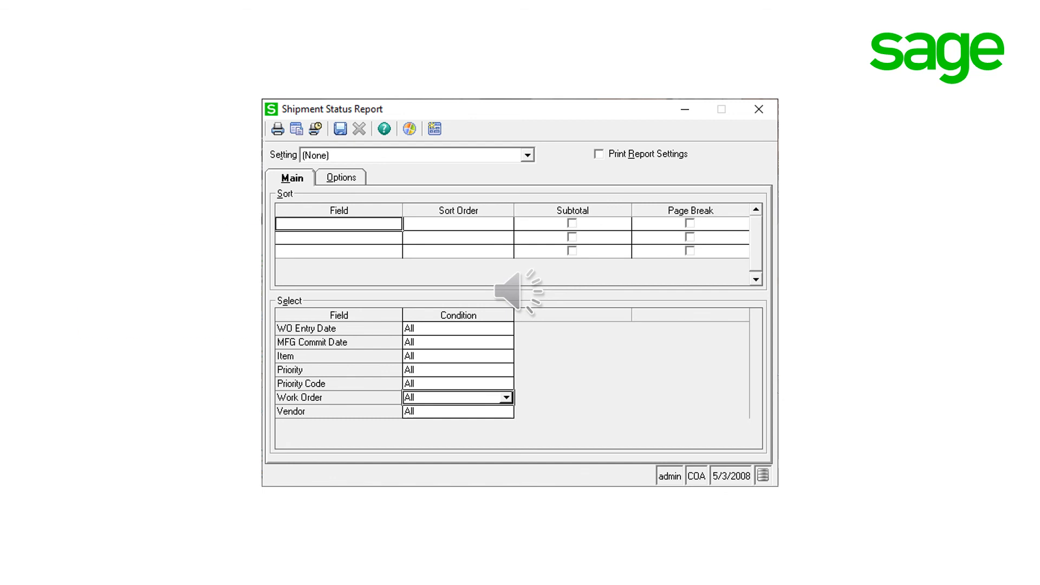
Step: Print the Shipment Status Report with all selections at All, showing 2 POLISH units at Advantage
click(295, 128)
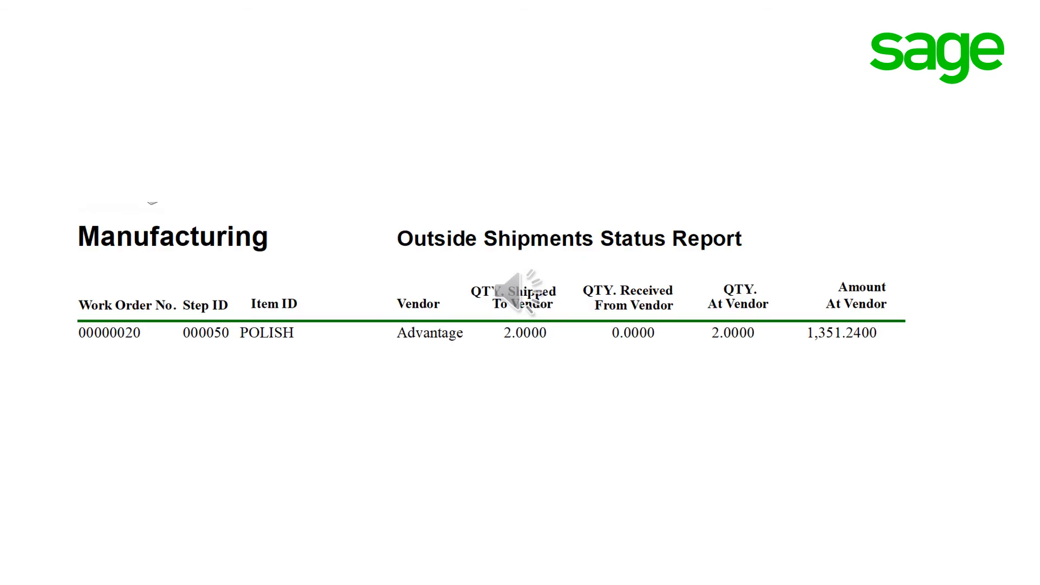